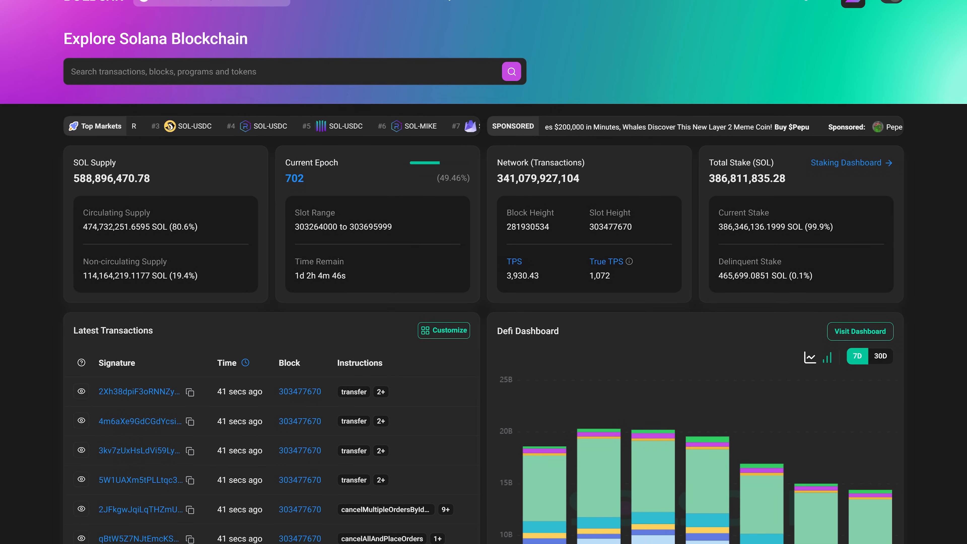
Step: Scroll down the rabbit/SOL Raydium pair page to its recent trades
{"action": "scroll", "scroll_direction": "down", "scroll_amount": 3}
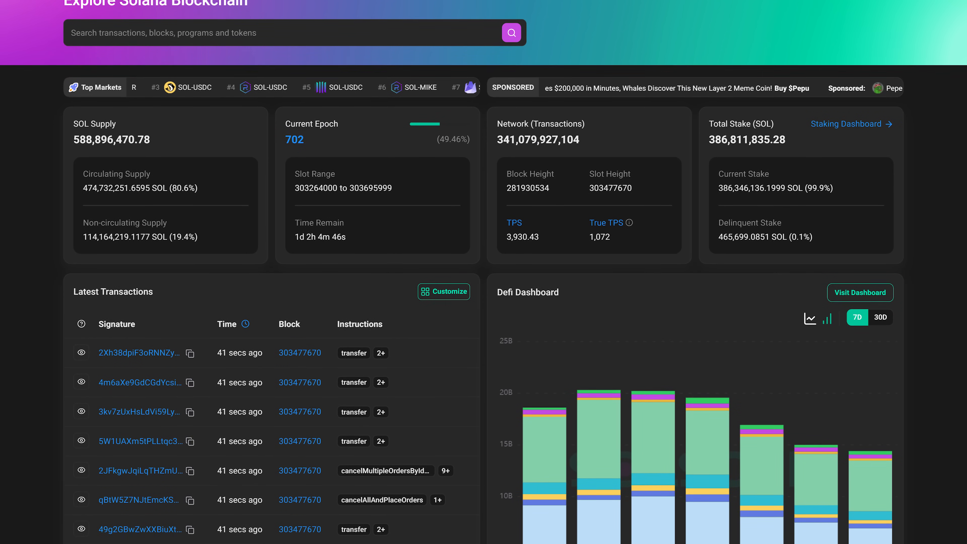
{"action": "scroll", "scroll_direction": "down", "scroll_amount": 3}
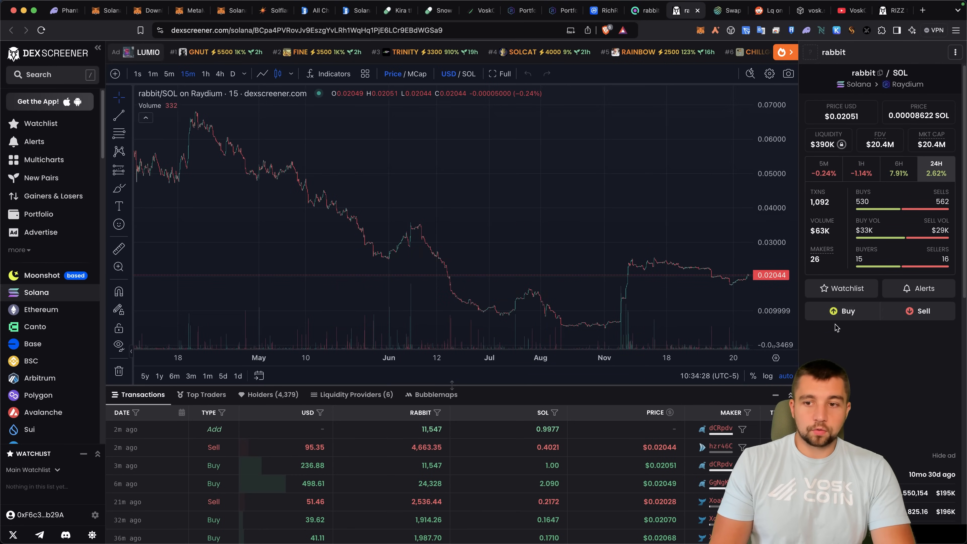
Step: Buy rabbit with 0.1 SOL and approve the transaction in the Phantom wallet
{"action": "left_click", "coordinate": [842, 310]}
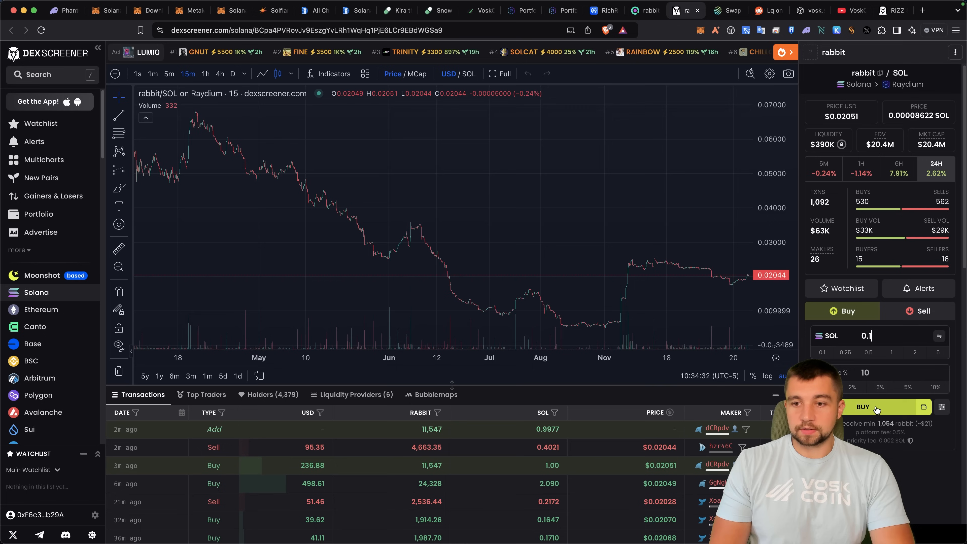
{"action": "left_click", "coordinate": [867, 407]}
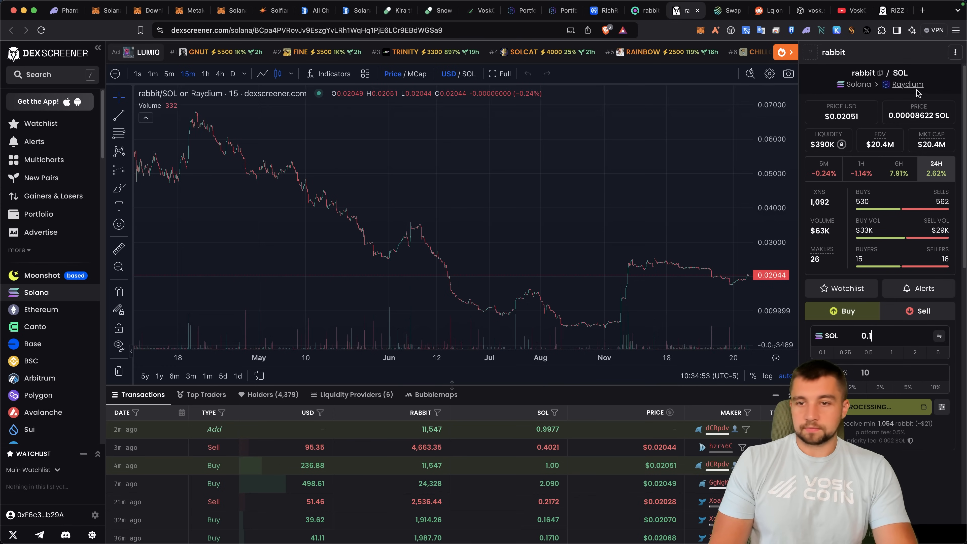
{"action": "mouse_move", "coordinate": [534, 473]}
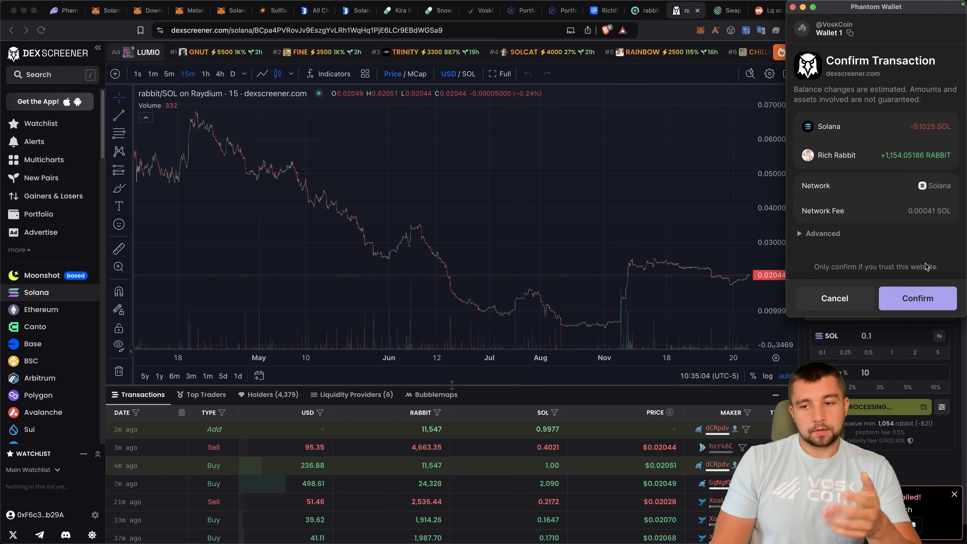
{"action": "left_click", "coordinate": [917, 298]}
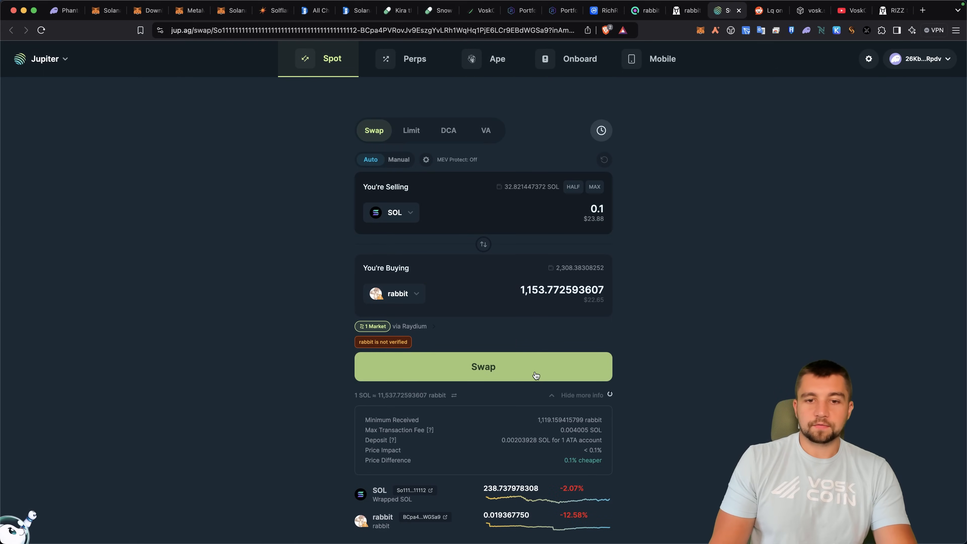
Step: Start the SOL-to-rabbit swap on Jupiter, then reject it in the Phantom popup
{"action": "left_click", "coordinate": [483, 366]}
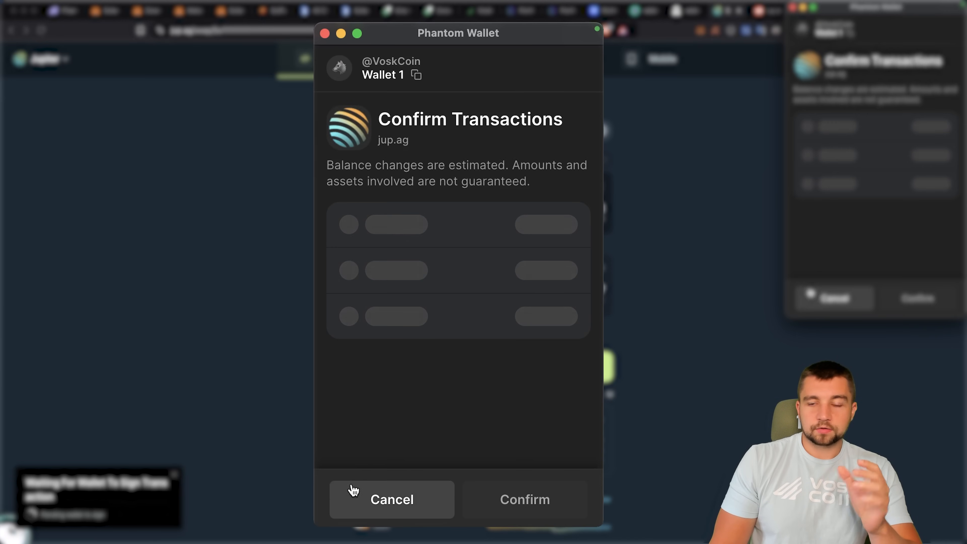
{"action": "left_click", "coordinate": [525, 500]}
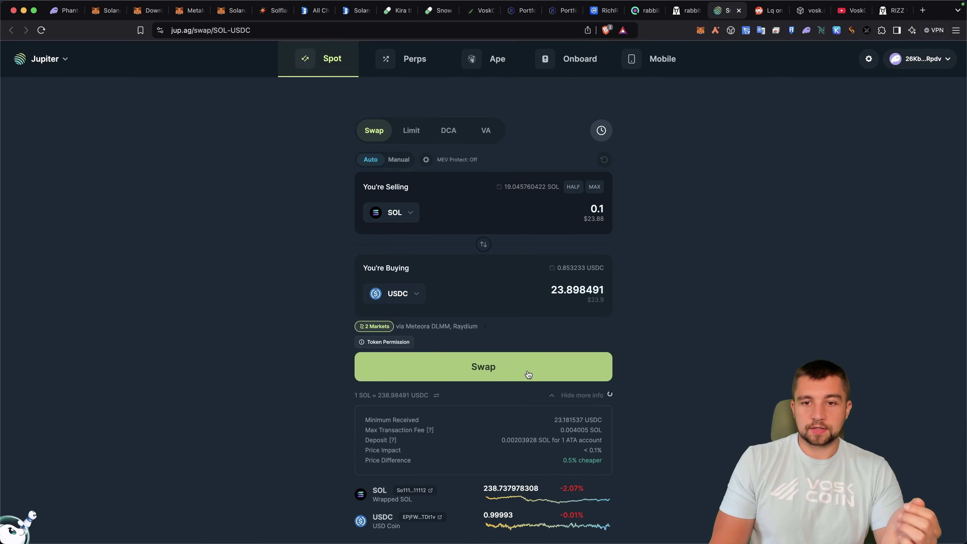
{"action": "mouse_move", "coordinate": [524, 378]}
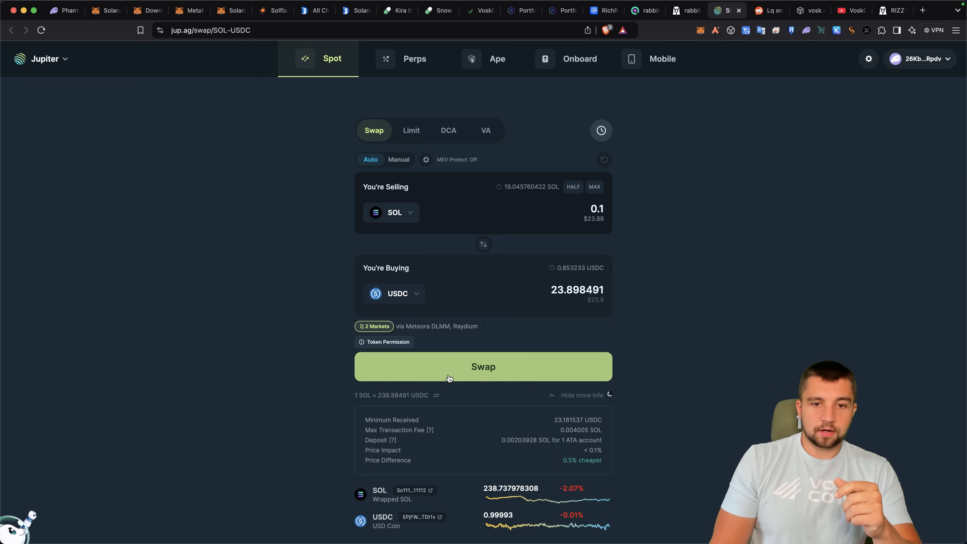
Step: Swap 0.1 SOL for about 23.90 USDC on Jupiter, approve in Phantom and dismiss the routing breakdown
{"action": "left_click", "coordinate": [484, 367]}
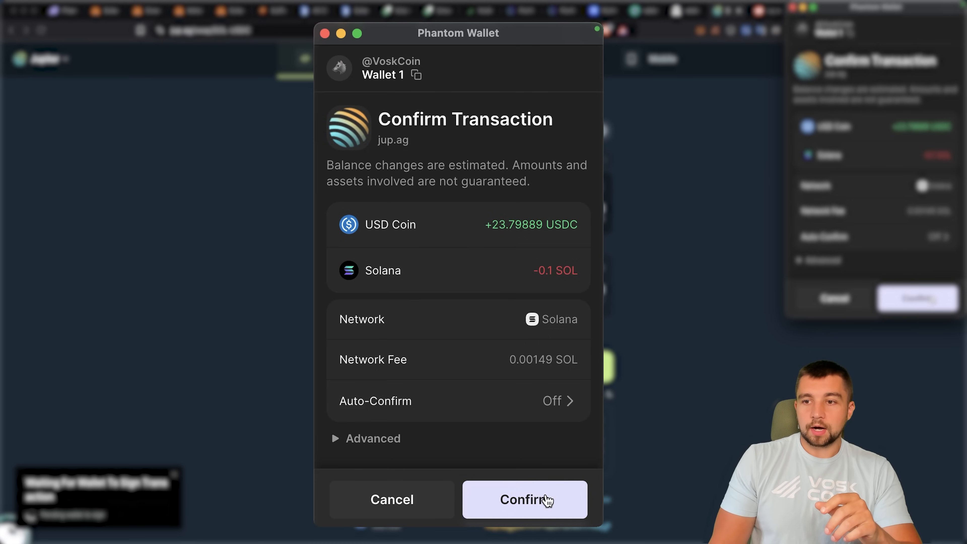
{"action": "left_click", "coordinate": [524, 501]}
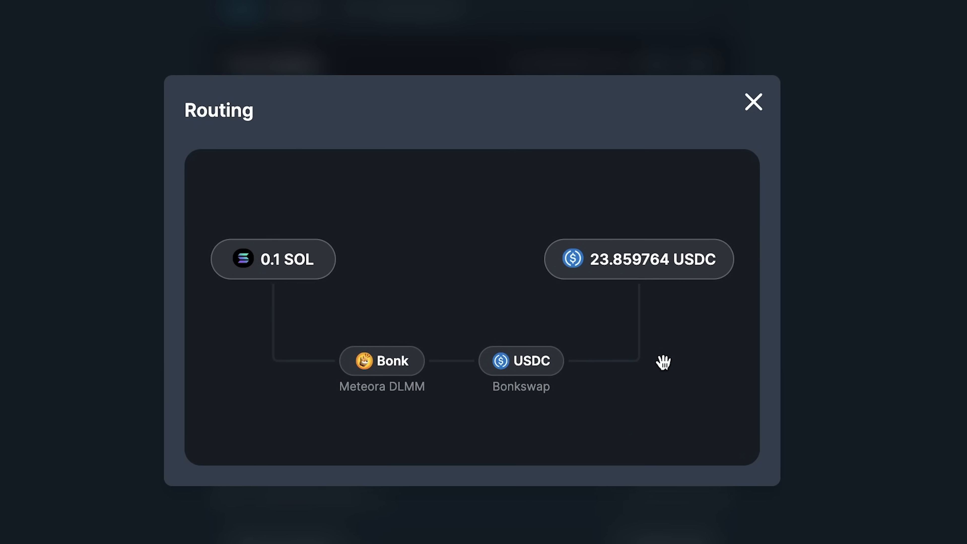
{"action": "left_click", "coordinate": [753, 103]}
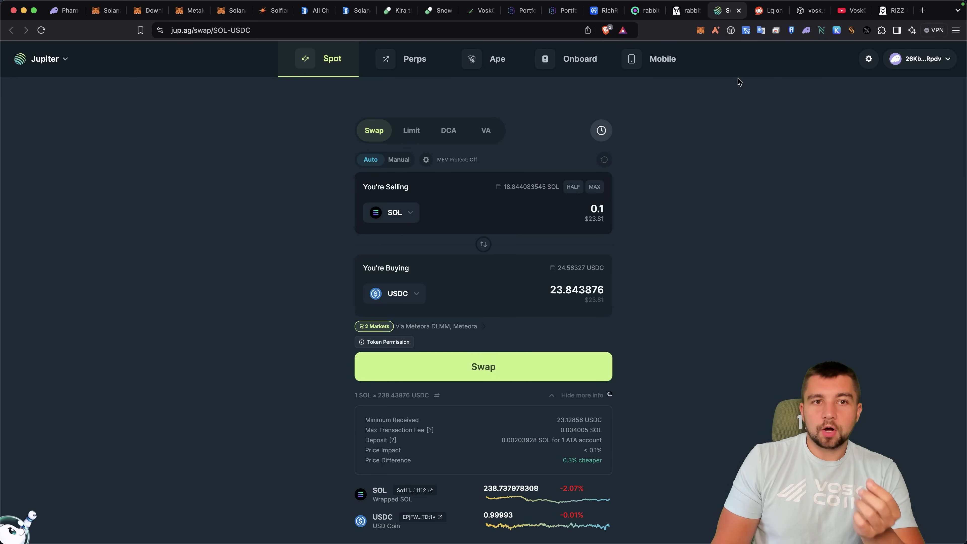
{"action": "mouse_move", "coordinate": [718, 47]}
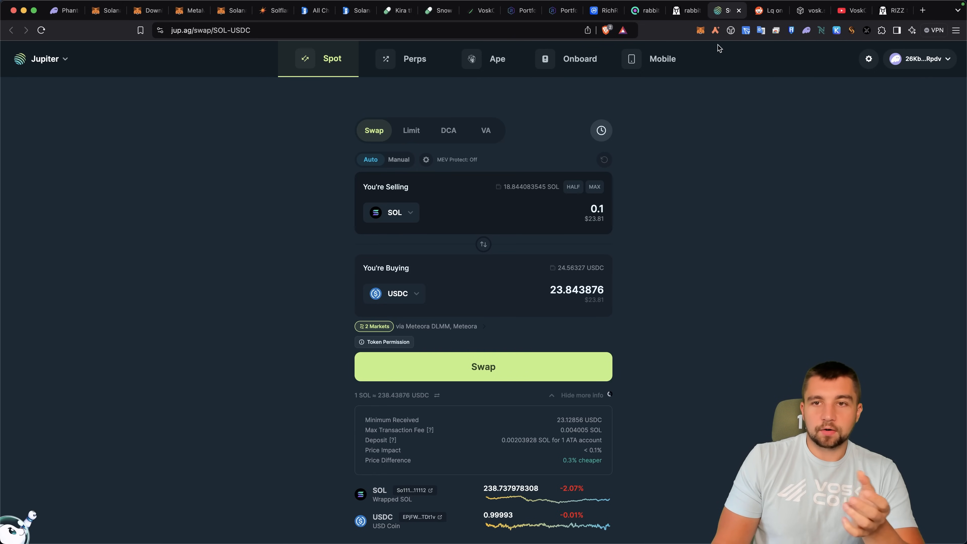
Step: Switch to the r/solana thread on Jupiter liquidity pools and read through its comments
{"action": "left_click", "coordinate": [768, 11]}
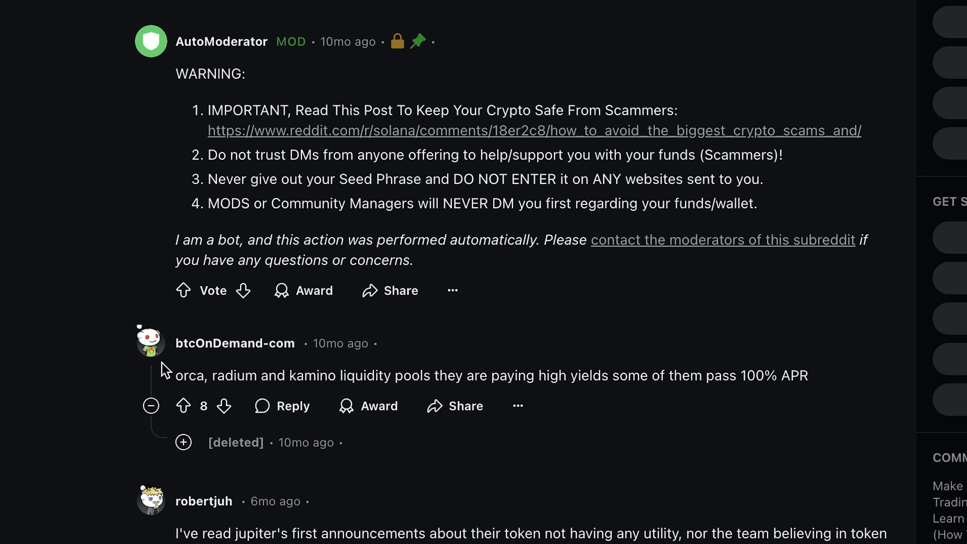
{"action": "scroll", "scroll_direction": "down", "scroll_amount": 3}
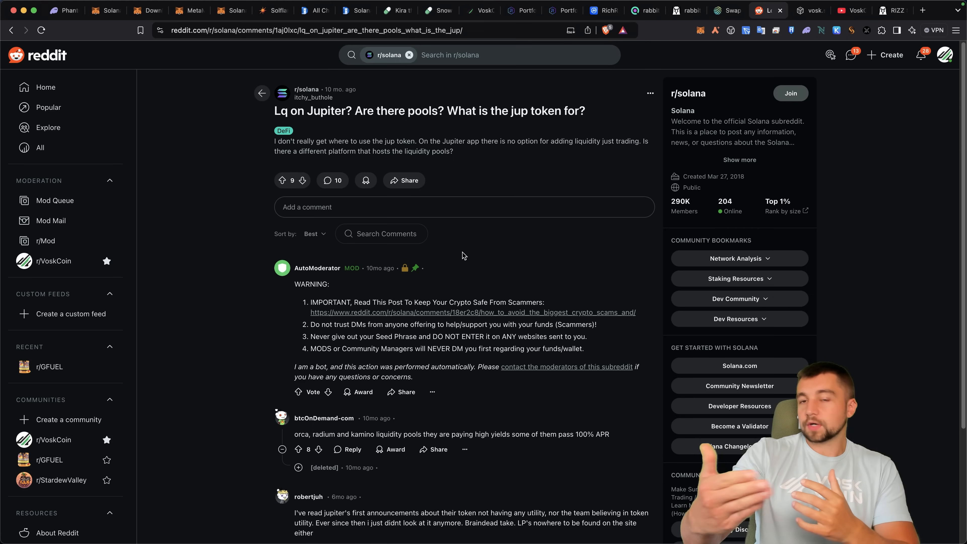
{"action": "scroll", "scroll_direction": "down", "scroll_amount": 3}
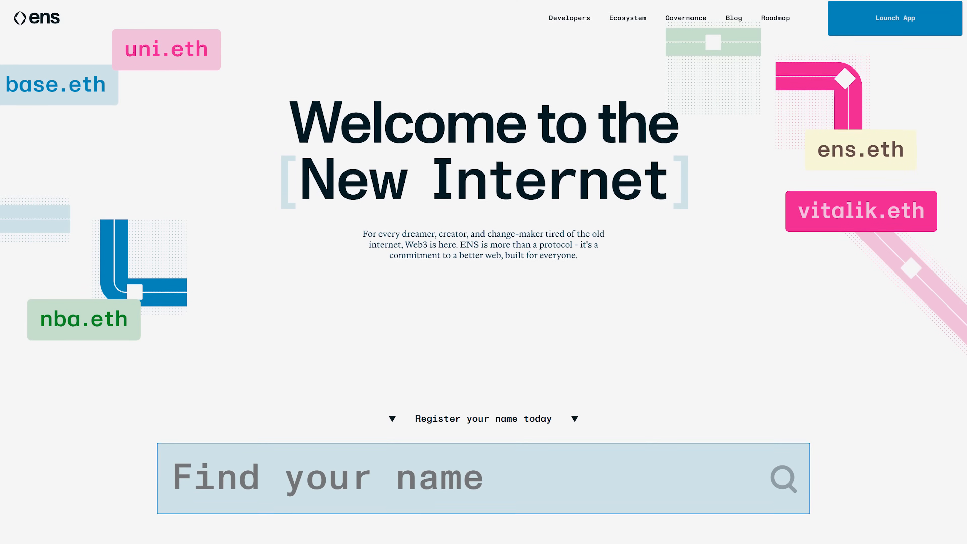
Step: Scroll down through the SNS page toward the .sol name search
{"action": "scroll", "scroll_direction": "down", "scroll_amount": 3}
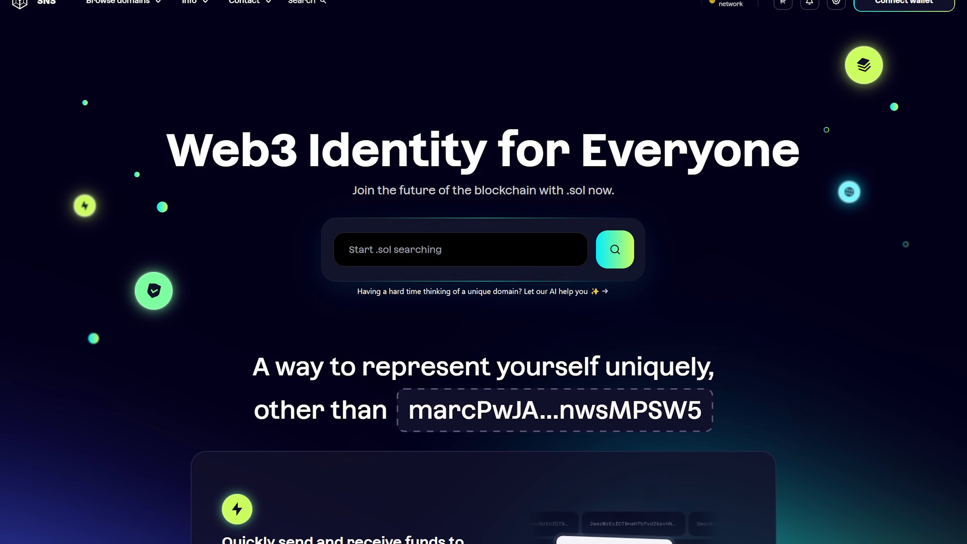
{"action": "scroll", "scroll_direction": "down", "scroll_amount": 3}
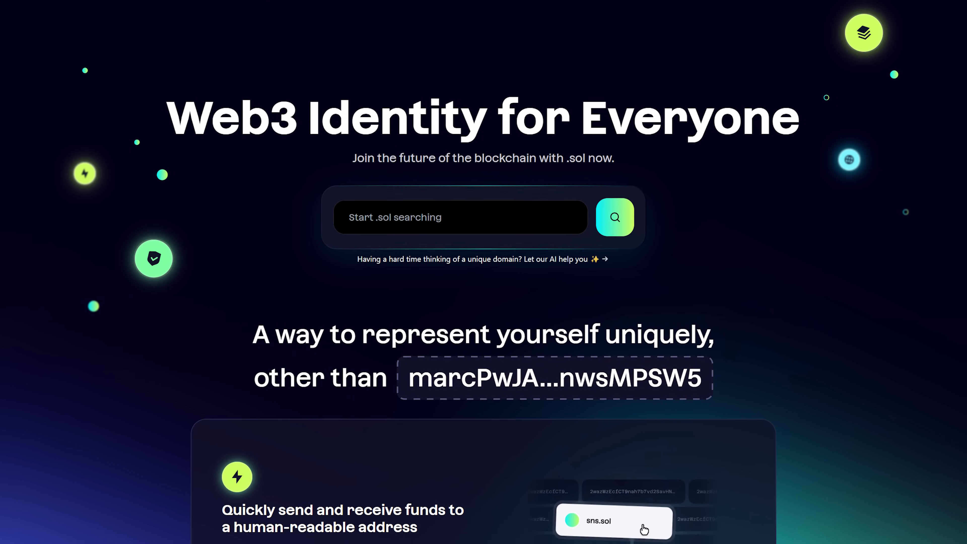
{"action": "scroll", "scroll_direction": "down", "scroll_amount": 3}
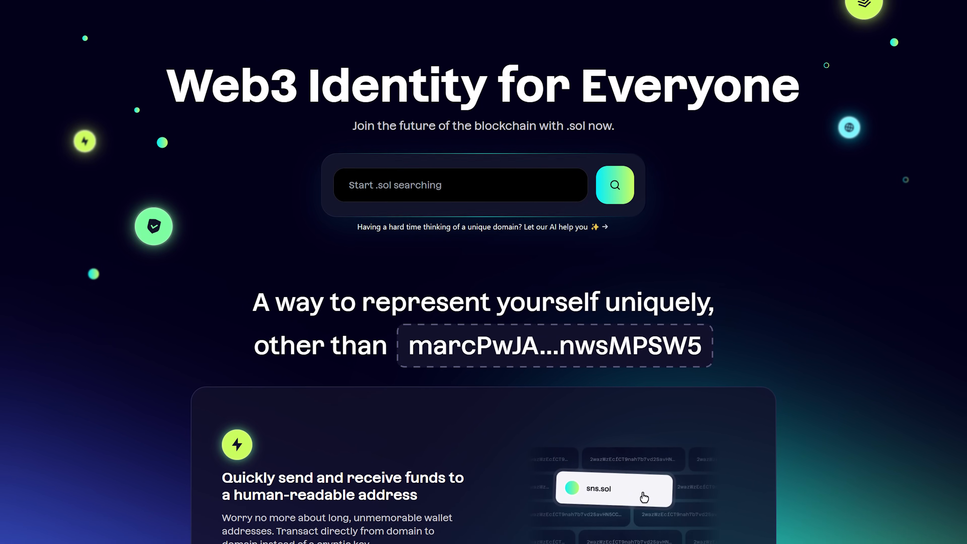
{"action": "scroll", "scroll_direction": "down", "scroll_amount": 3}
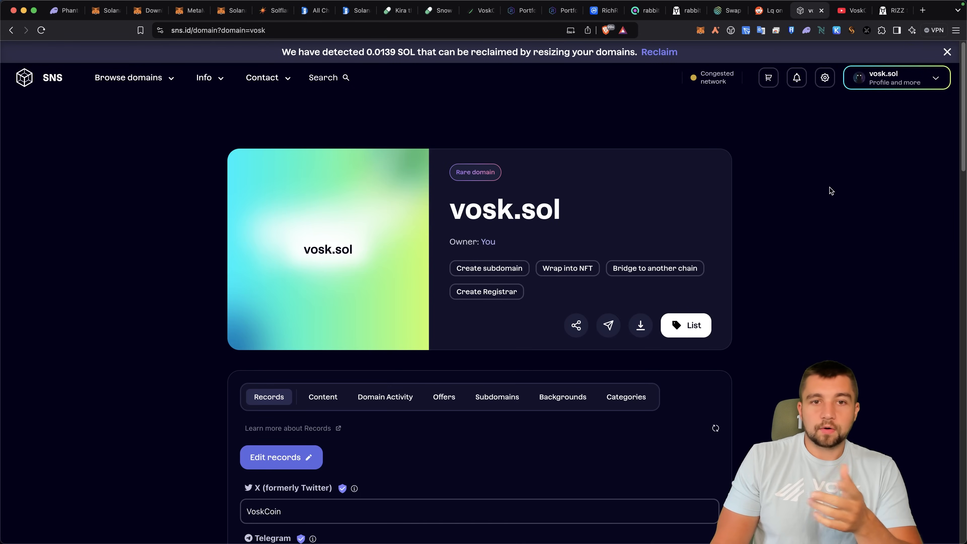
{"action": "mouse_move", "coordinate": [851, 207]}
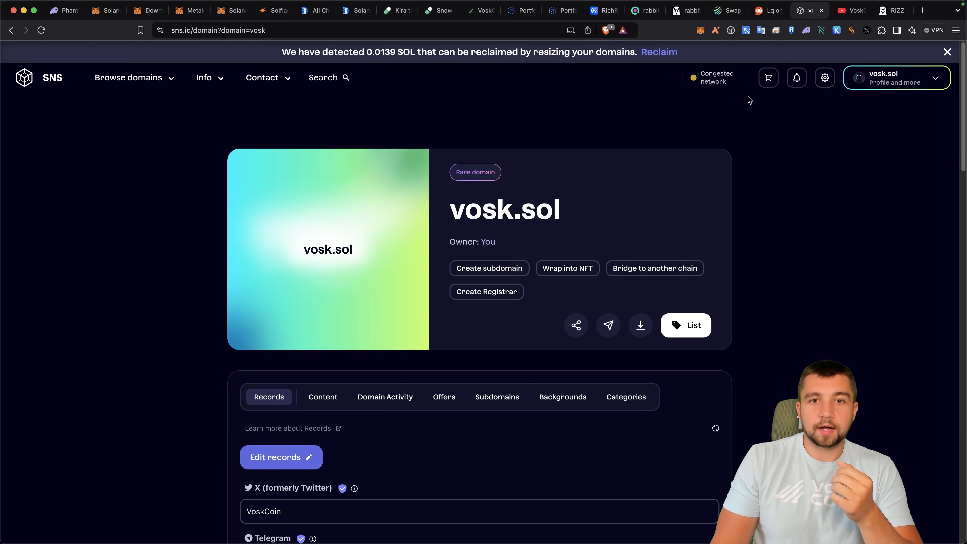
{"action": "mouse_move", "coordinate": [676, 136]}
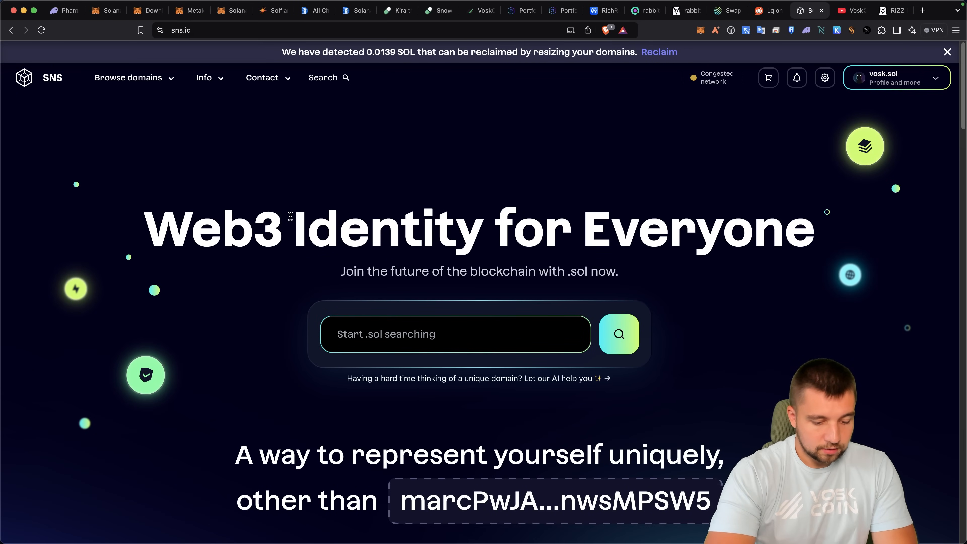
{"action": "type", "text": "d"}
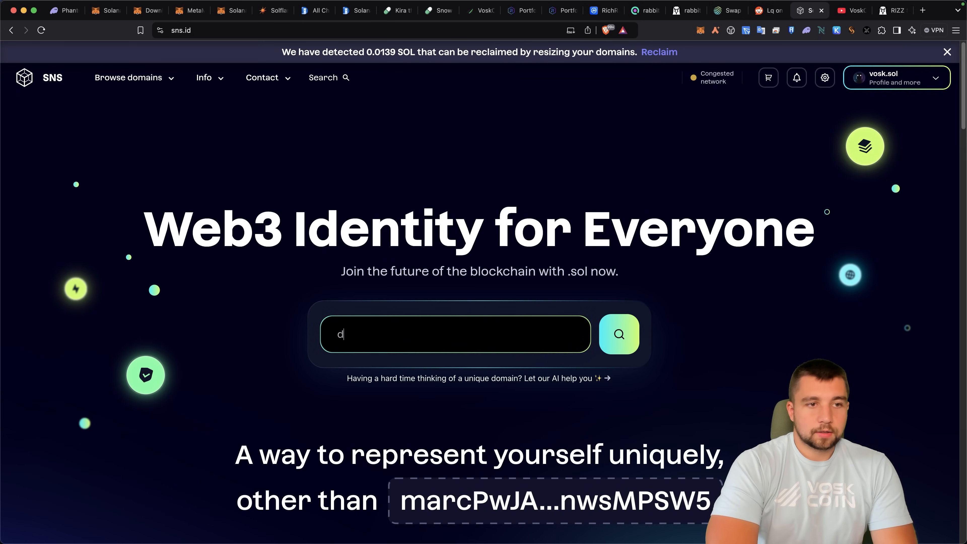
{"action": "type", "text": "erekvosk"}
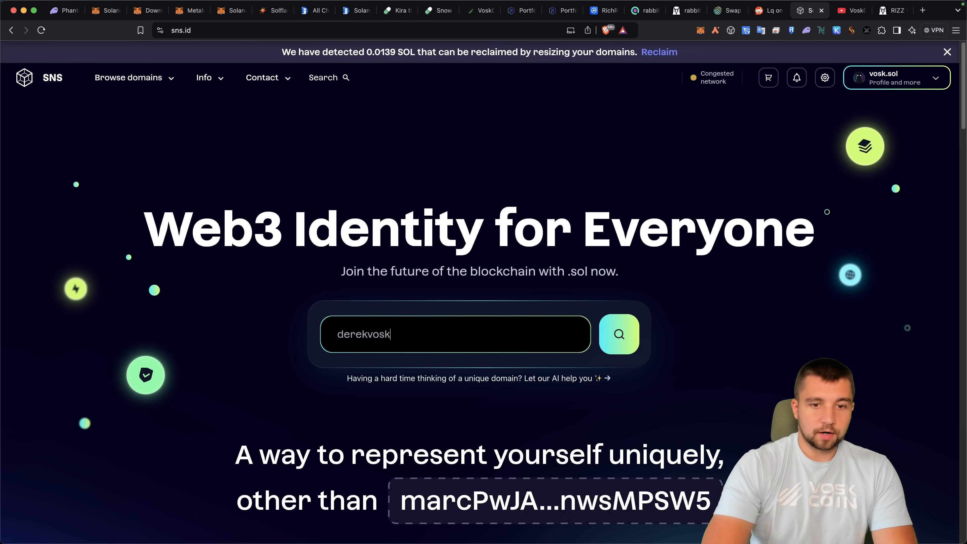
{"action": "left_click", "coordinate": [618, 334]}
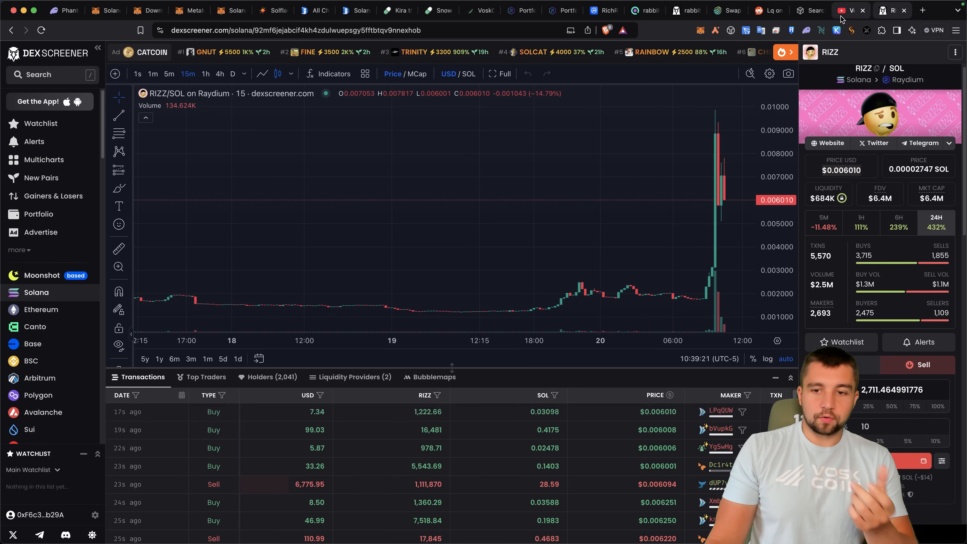
Step: Switch to the VoskCoin YouTube channel tab
{"action": "left_click", "coordinate": [847, 10]}
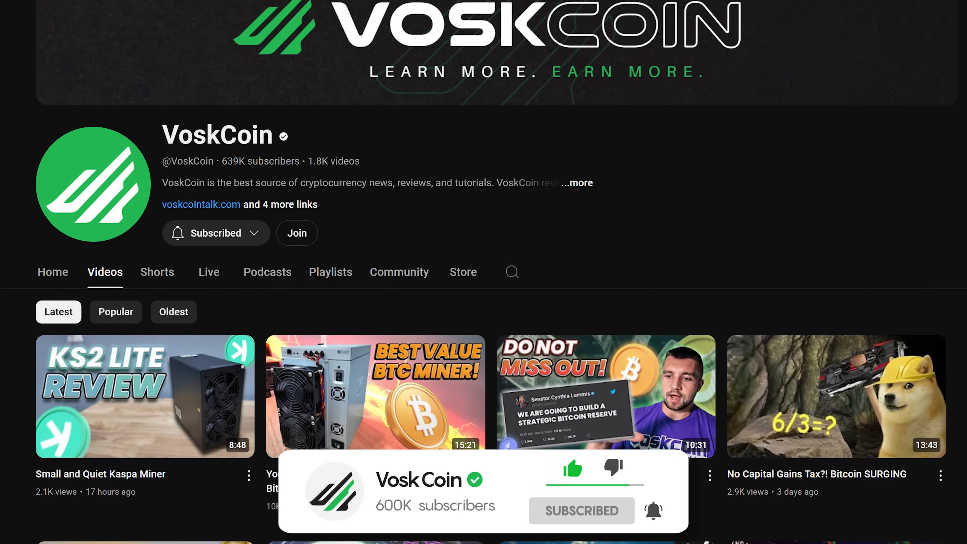
{"action": "scroll", "scroll_direction": "down", "scroll_amount": 3}
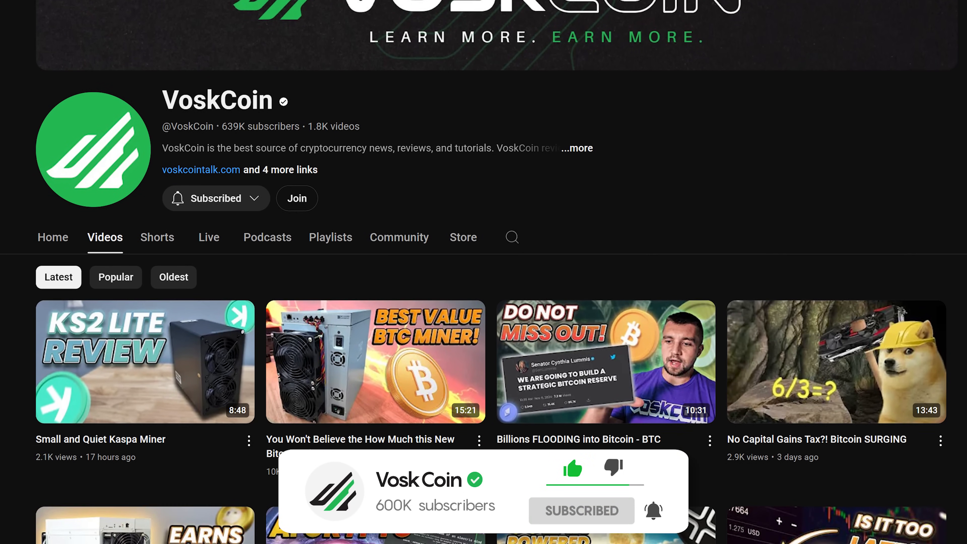